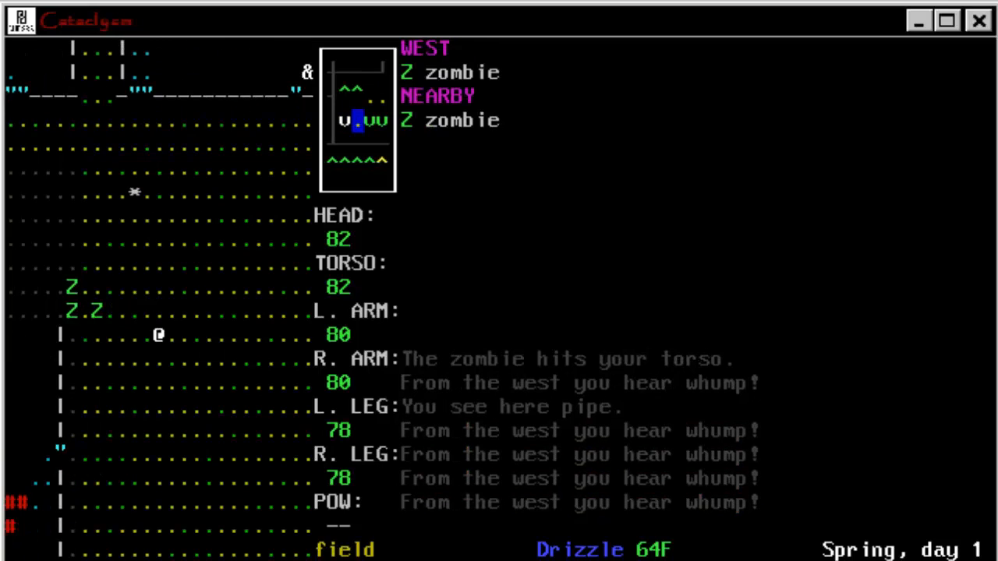
- Move the survivor away through the field toward the subway entrance
{"action": "key", "text": "up"}
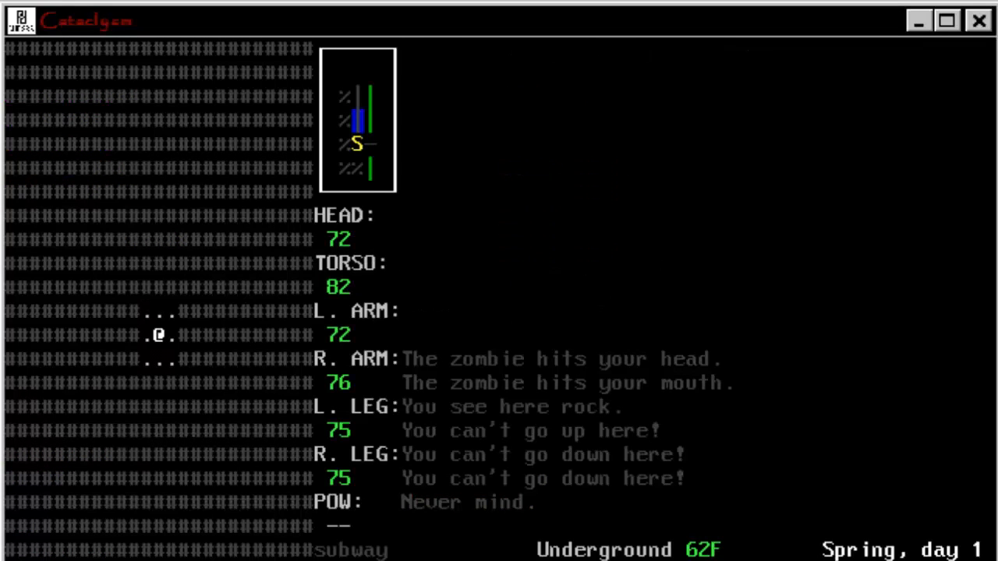
- Review the inventory, then smoke a cigarette and eat the meat sandwich
{"action": "key", "text": "w"}
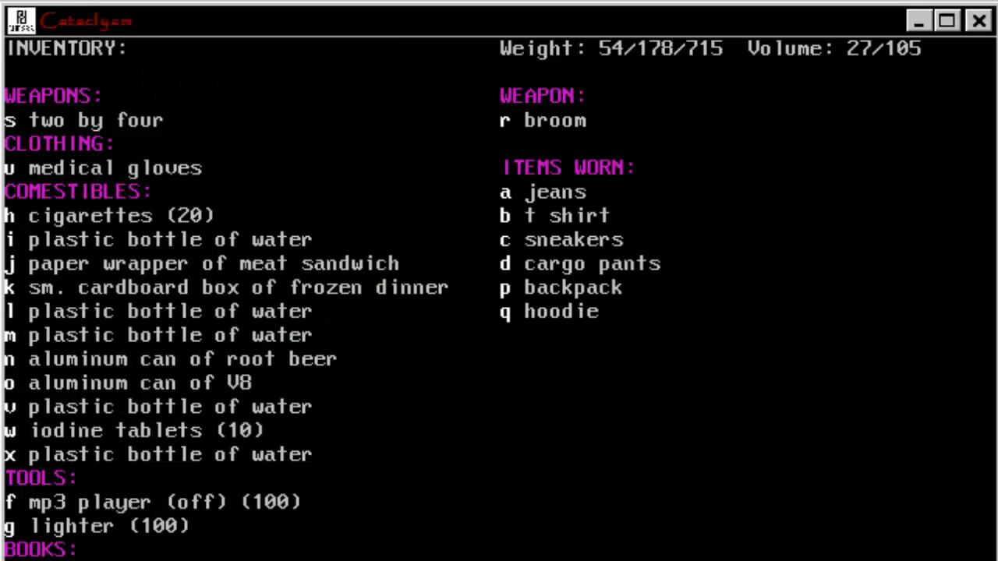
{"action": "key", "text": "Escape"}
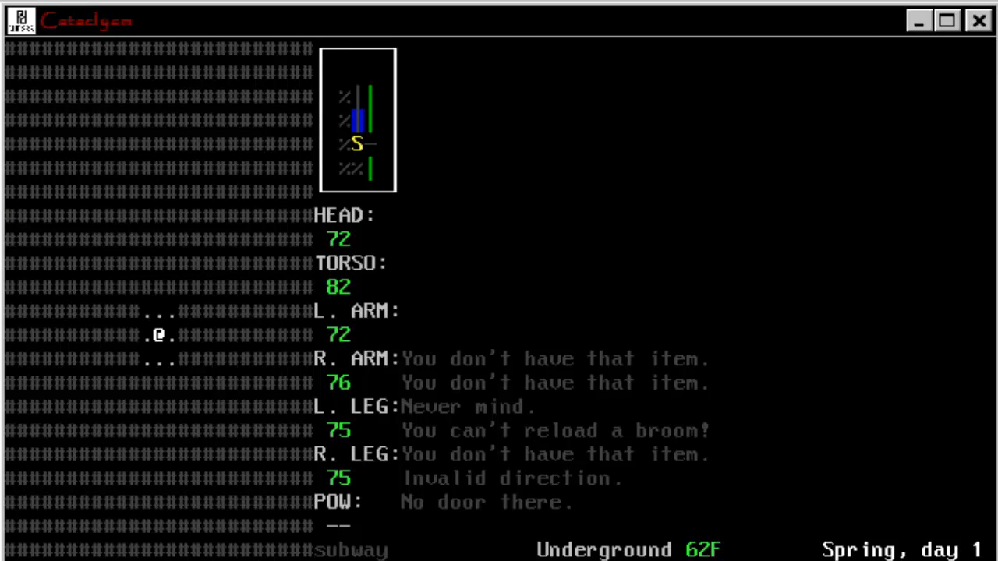
{"action": "key", "text": "s"}
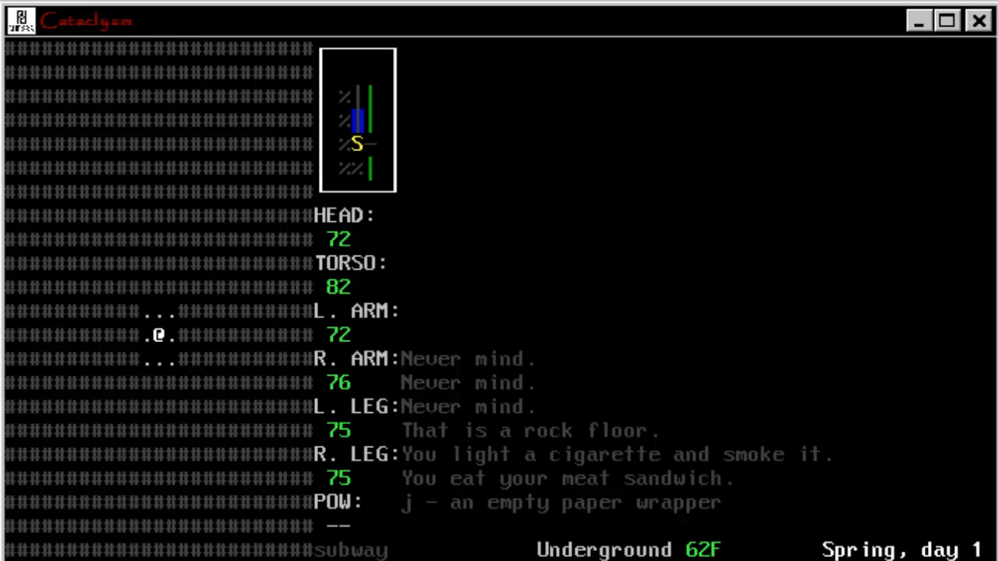
- Drop the empty paper wrapper on the subway tunnel floor
{"action": "key", "text": "d"}
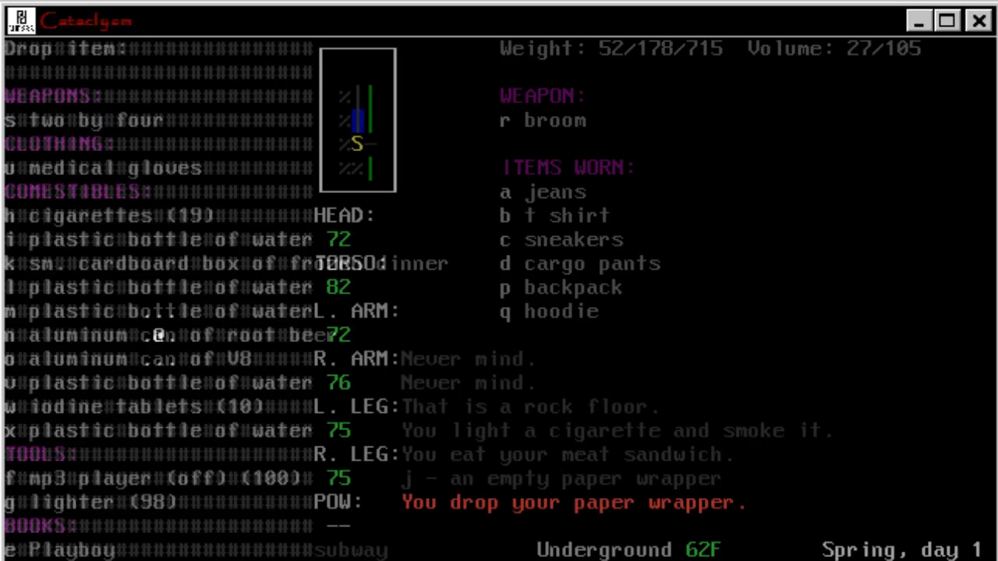
{"action": "key", "text": "Escape"}
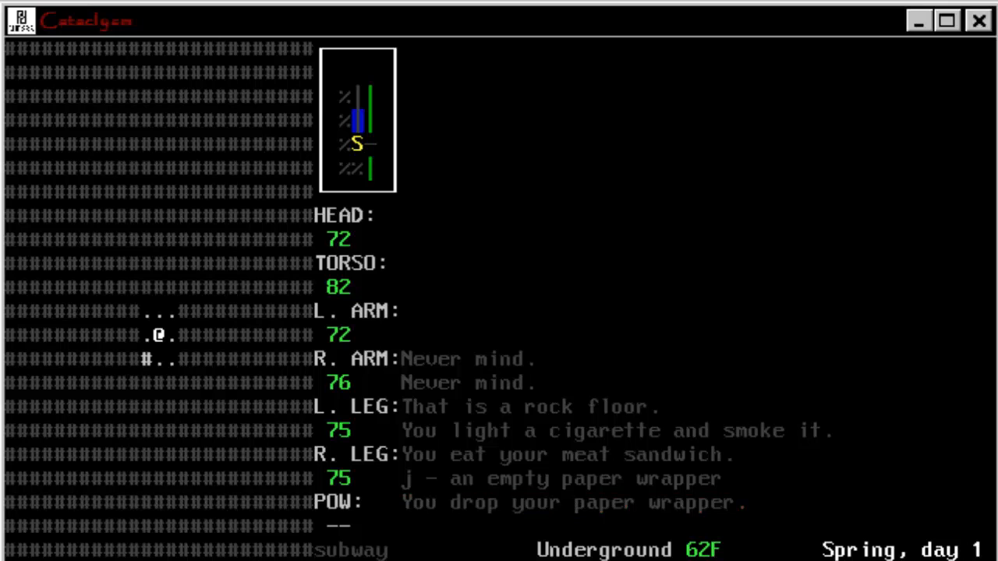
- Cross the rubble and head back up toward the surface house area
{"action": "key", "text": "Down"}
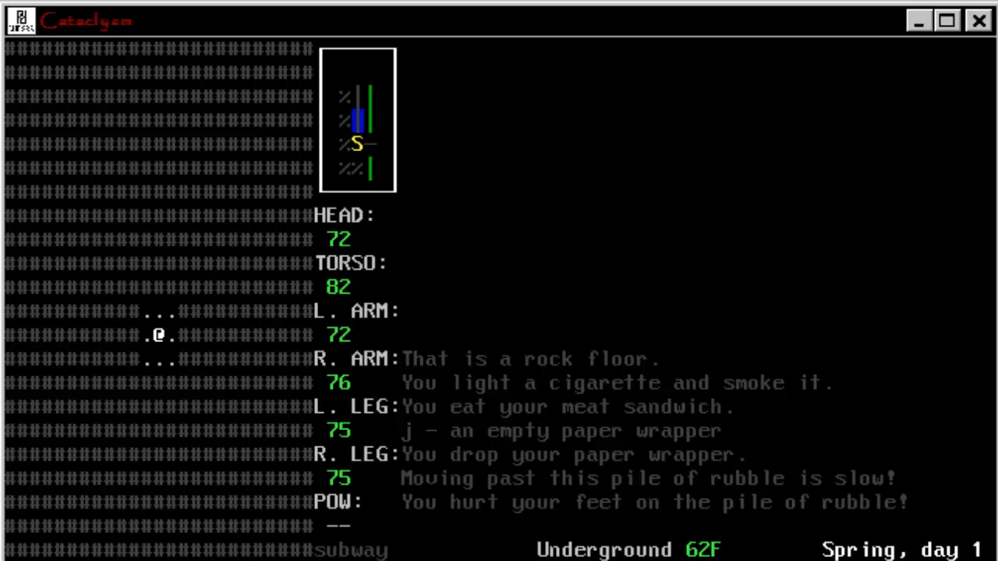
{"action": "key", "text": "left"}
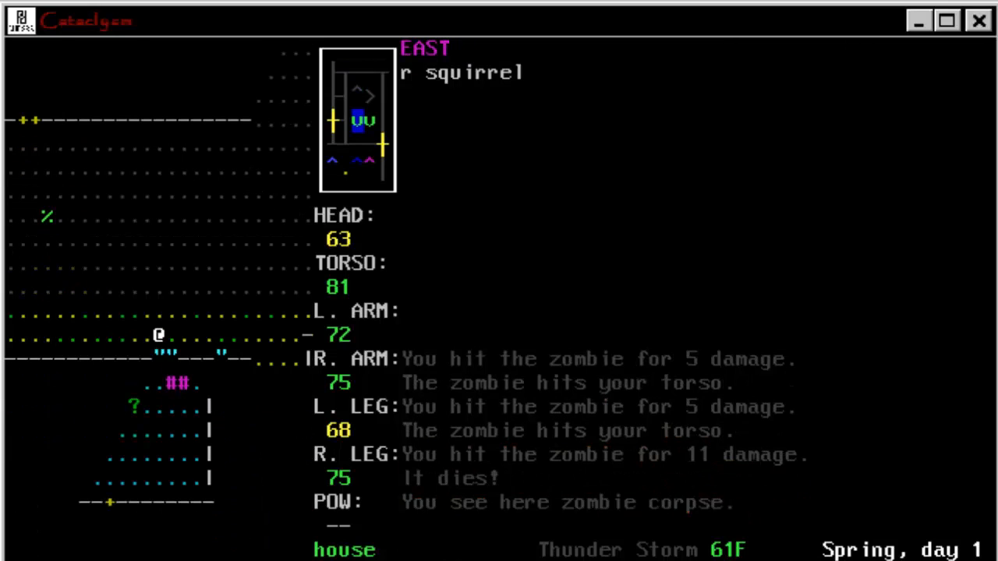
- Walk into the house and pick up the baseball cap
{"action": "key", "text": "down"}
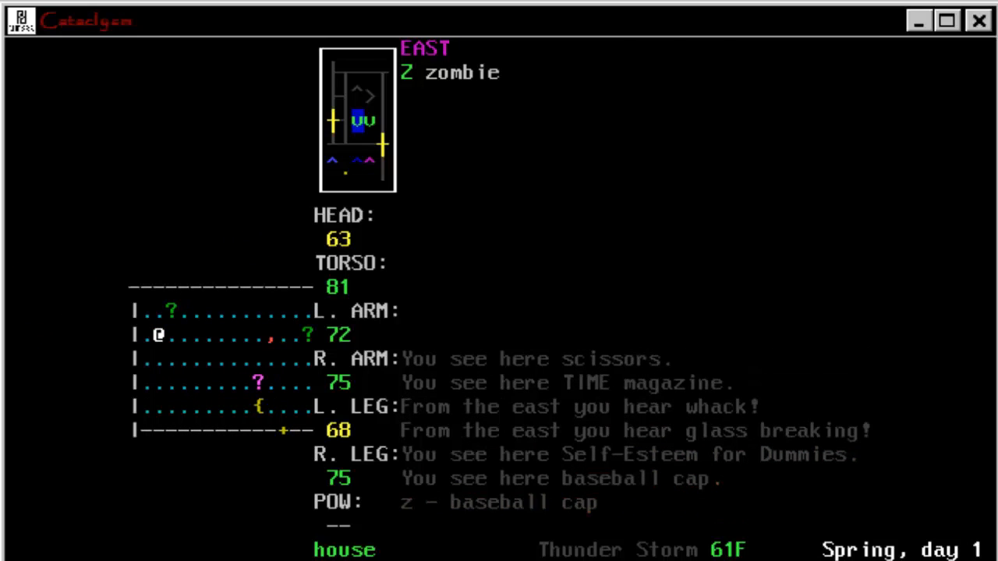
{"action": "key", "text": "w"}
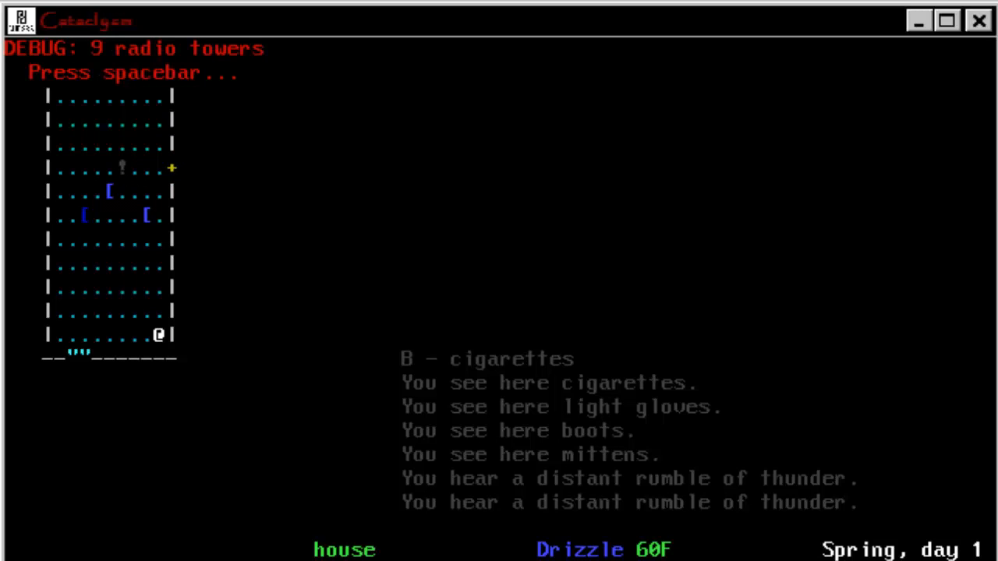
- Dismiss the radio towers debug notice and return to the map
{"action": "key", "text": "space"}
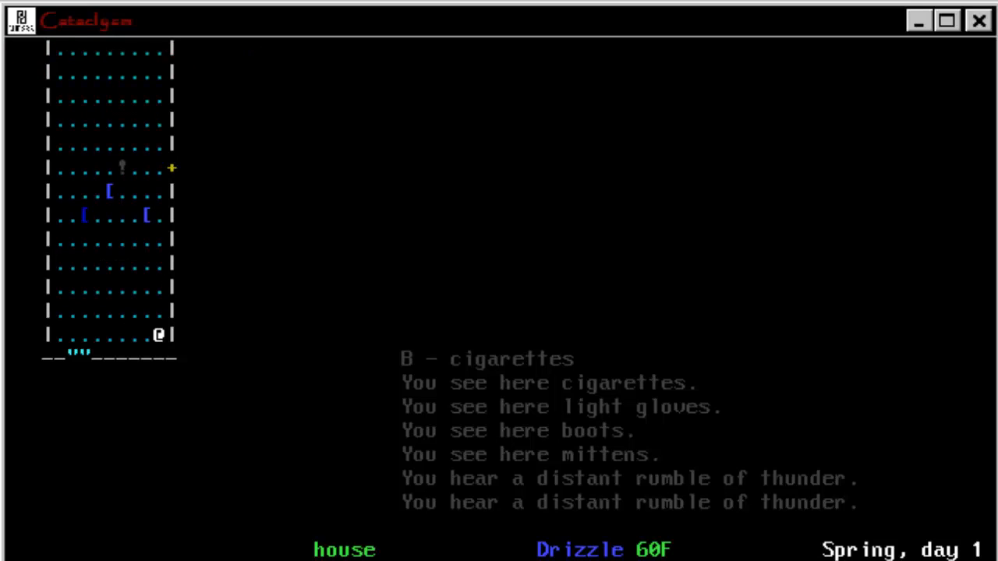
{"action": "key", "text": "Escape"}
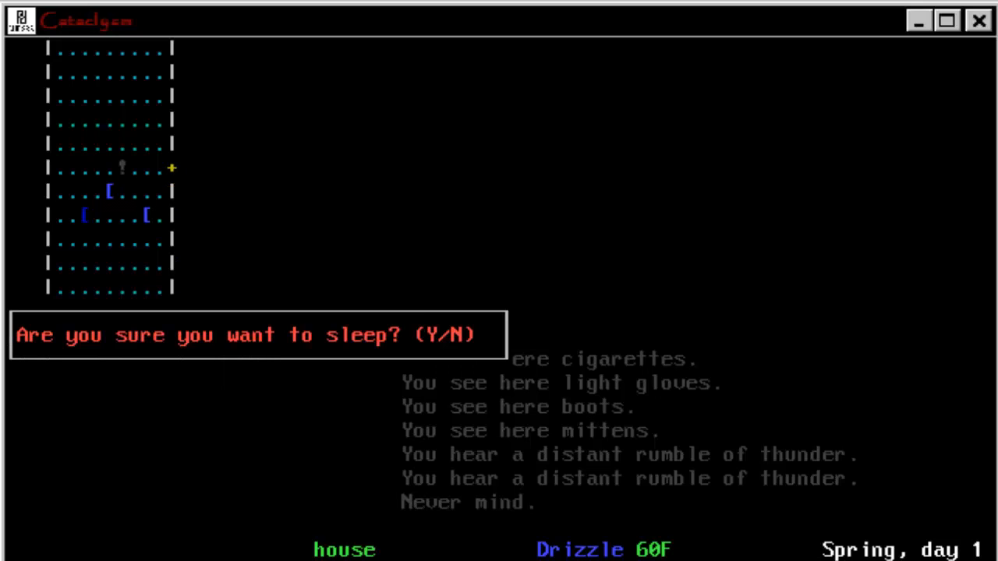
- Confirm that the survivor goes to sleep inside the house
{"action": "key", "text": "y"}
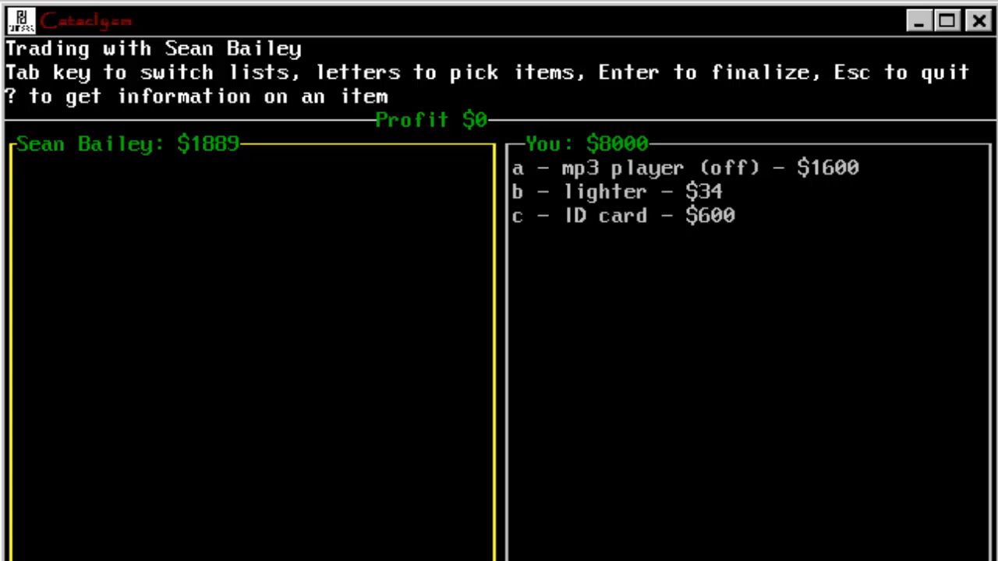
- Leave the trade with Sean Bailey without exchanging the mp3 player, lighter or ID card
{"action": "key", "text": "Escape"}
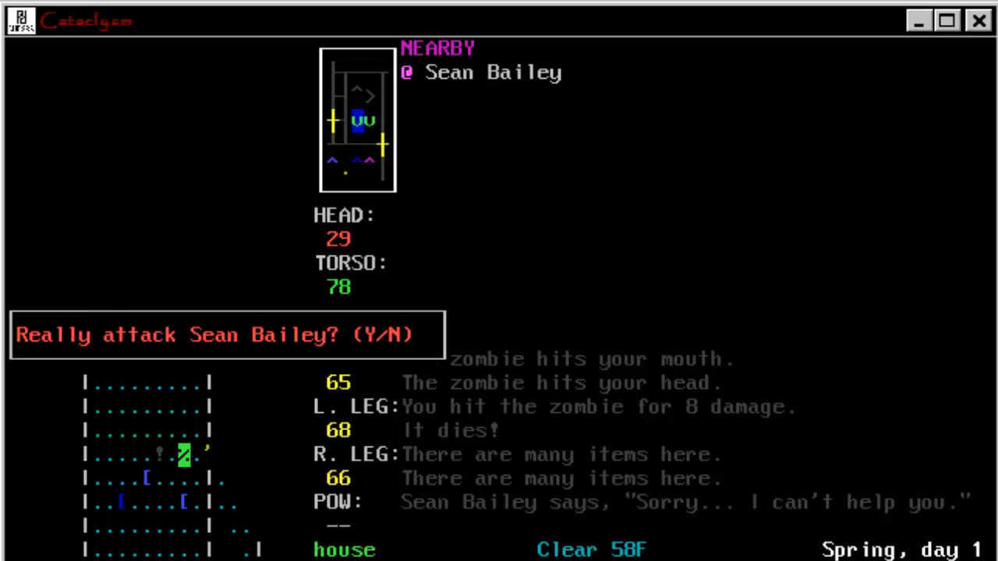
- Refuse to attack Sean Bailey so he stays unharmed
{"action": "key", "text": "n"}
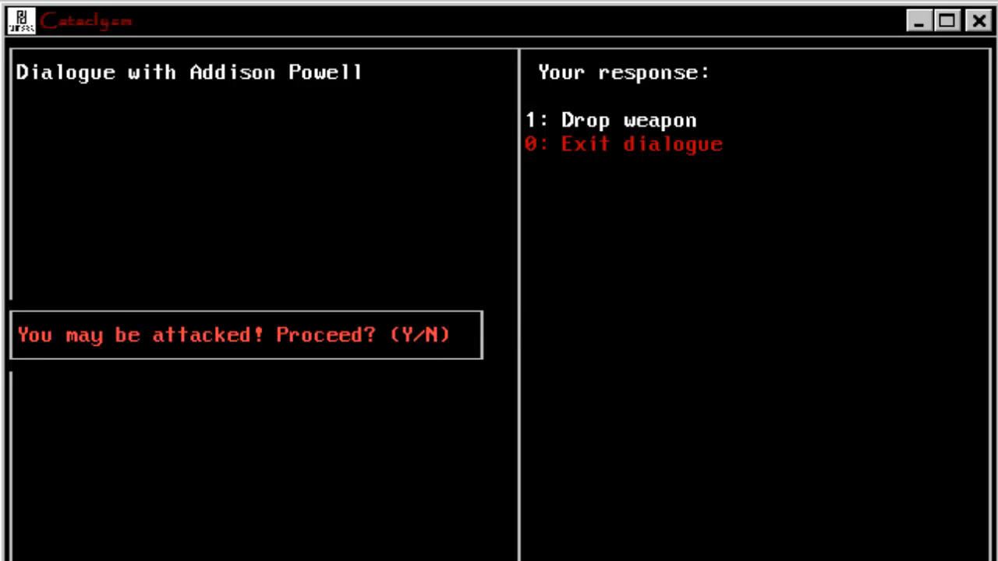
- Put hands up for Addison Powell despite the helplessness warning, losing money, mp3 player and ID card
{"action": "key", "text": "y"}
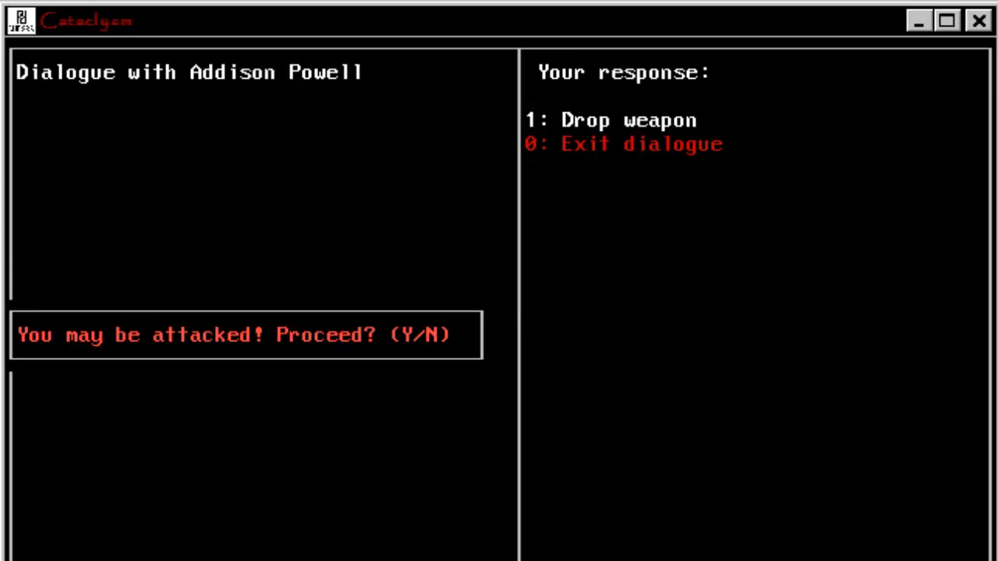
{"action": "key", "text": "y"}
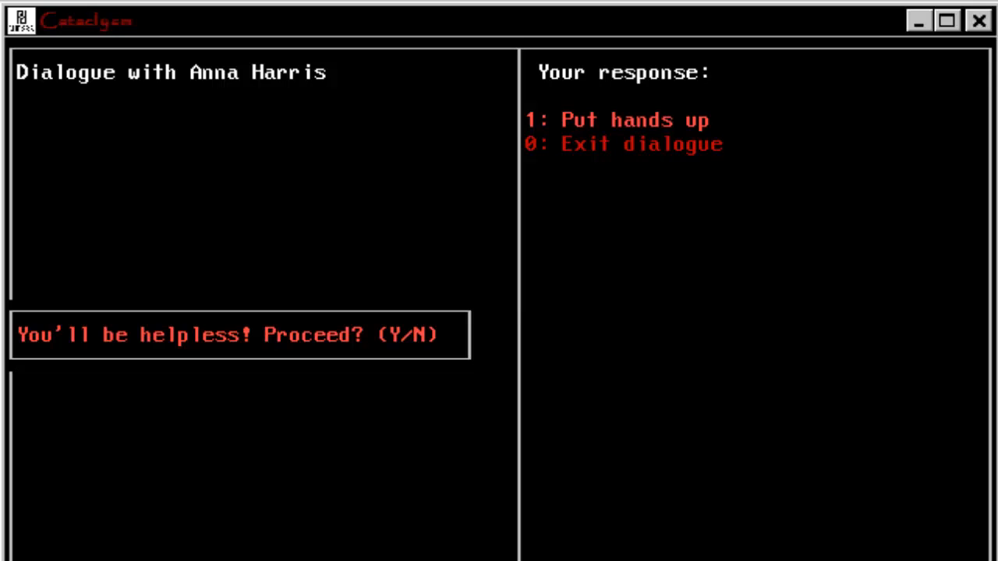
{"action": "key", "text": "y"}
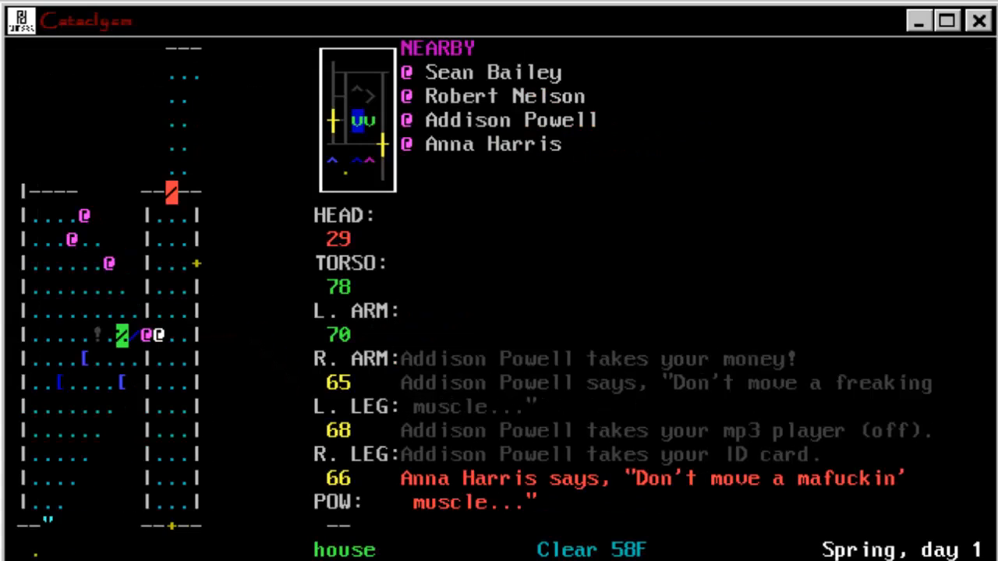